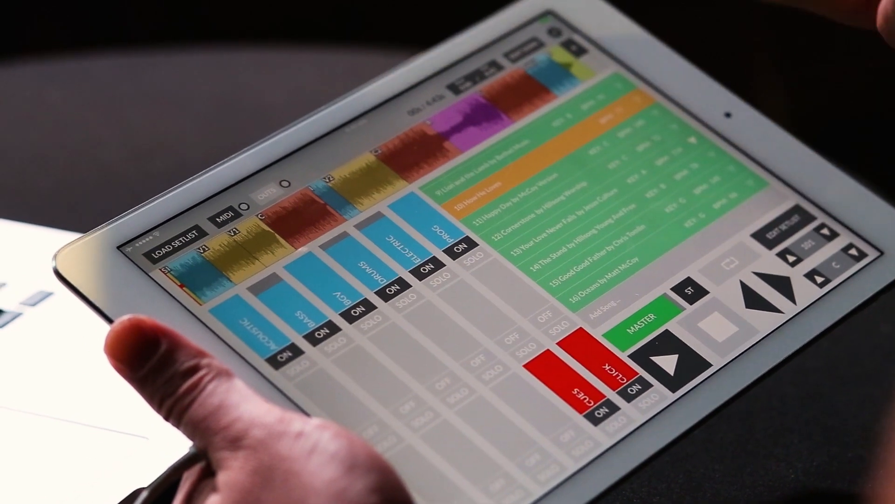
Scroll the setlist back to the top and enter Edit Setlist mode
{"action": "scroll", "scroll_direction": "up", "scroll_amount": 3}
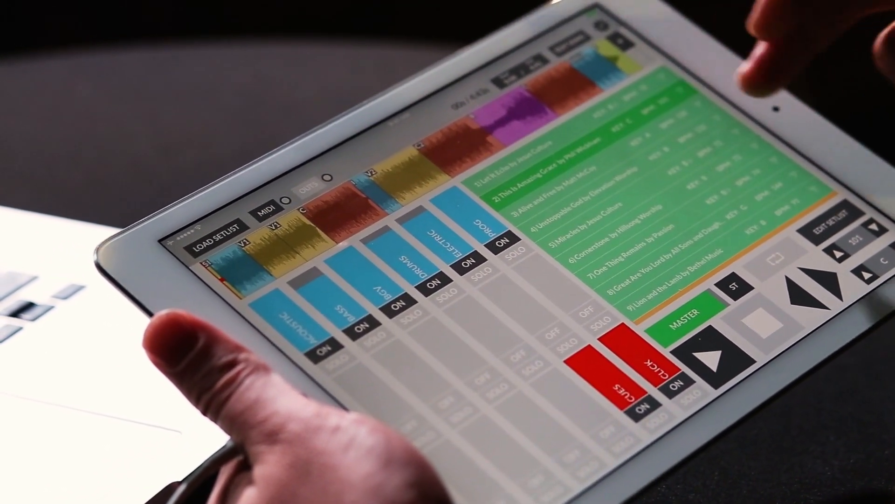
{"action": "left_click", "coordinate": [833, 223]}
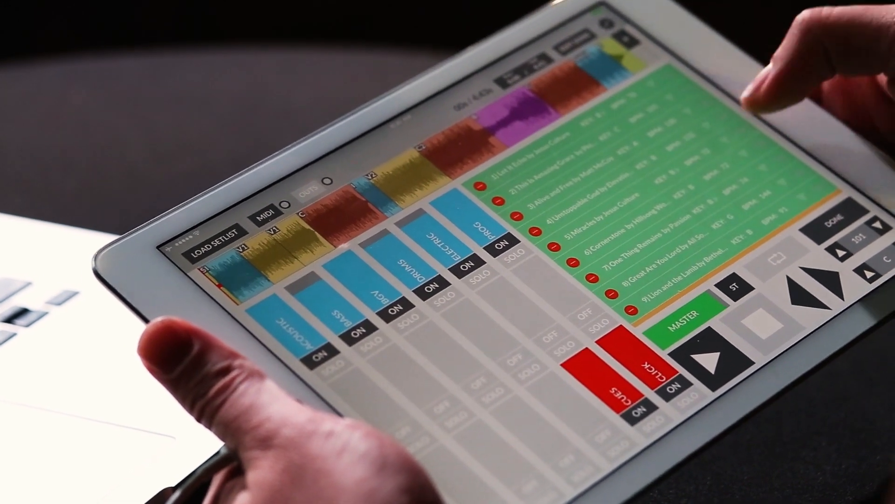